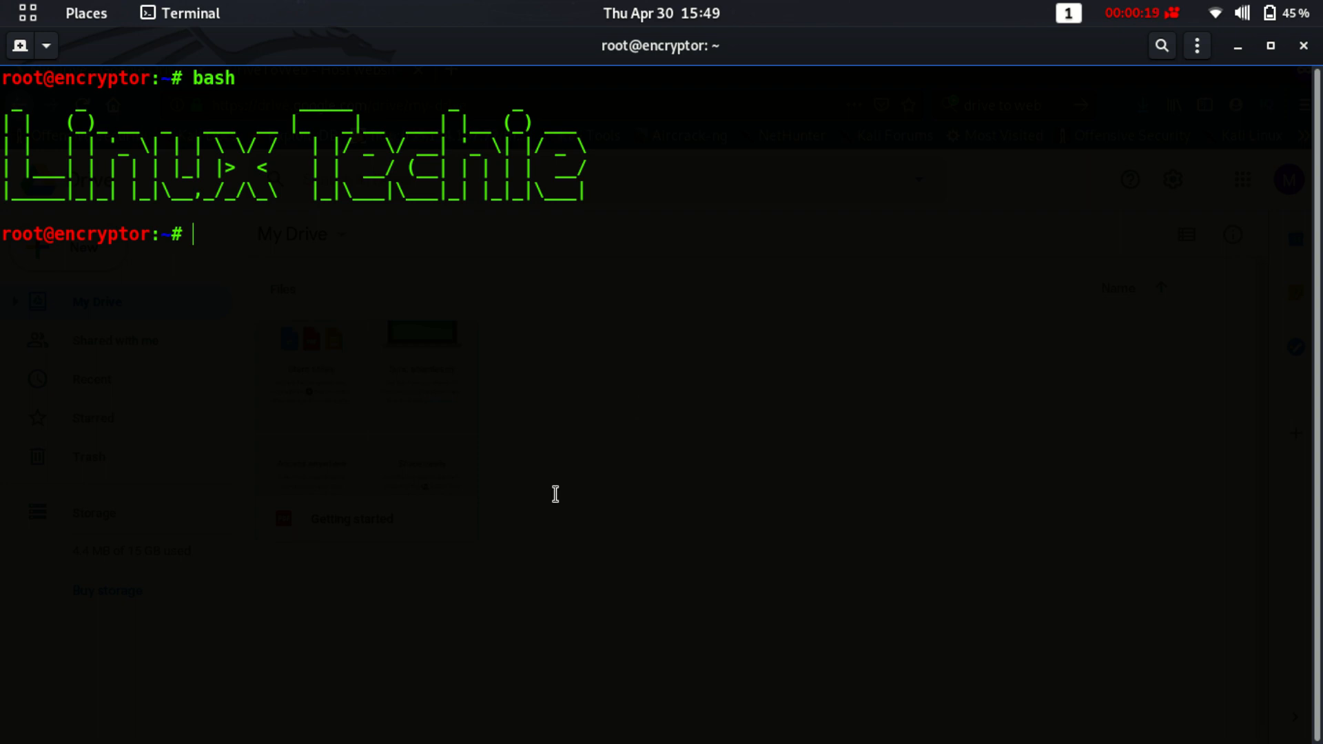
mouse_move(536, 328)
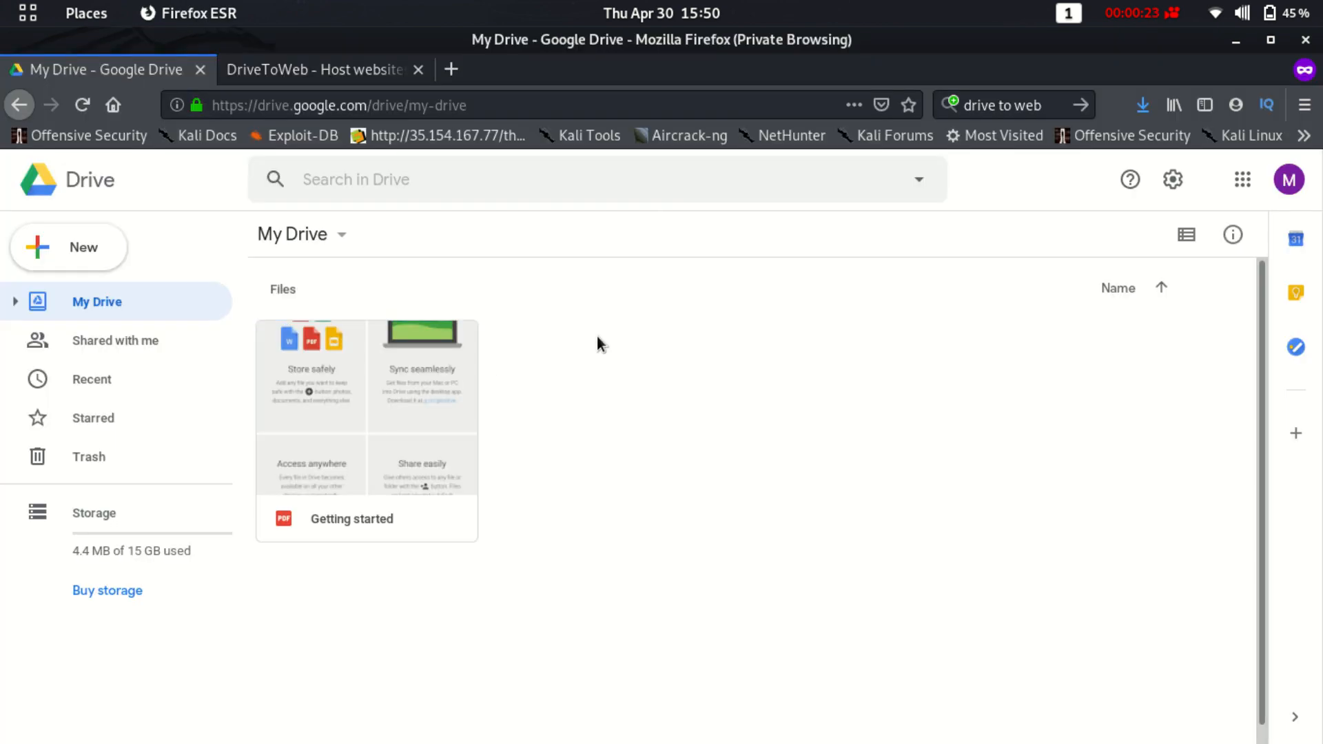
mouse_move(115, 284)
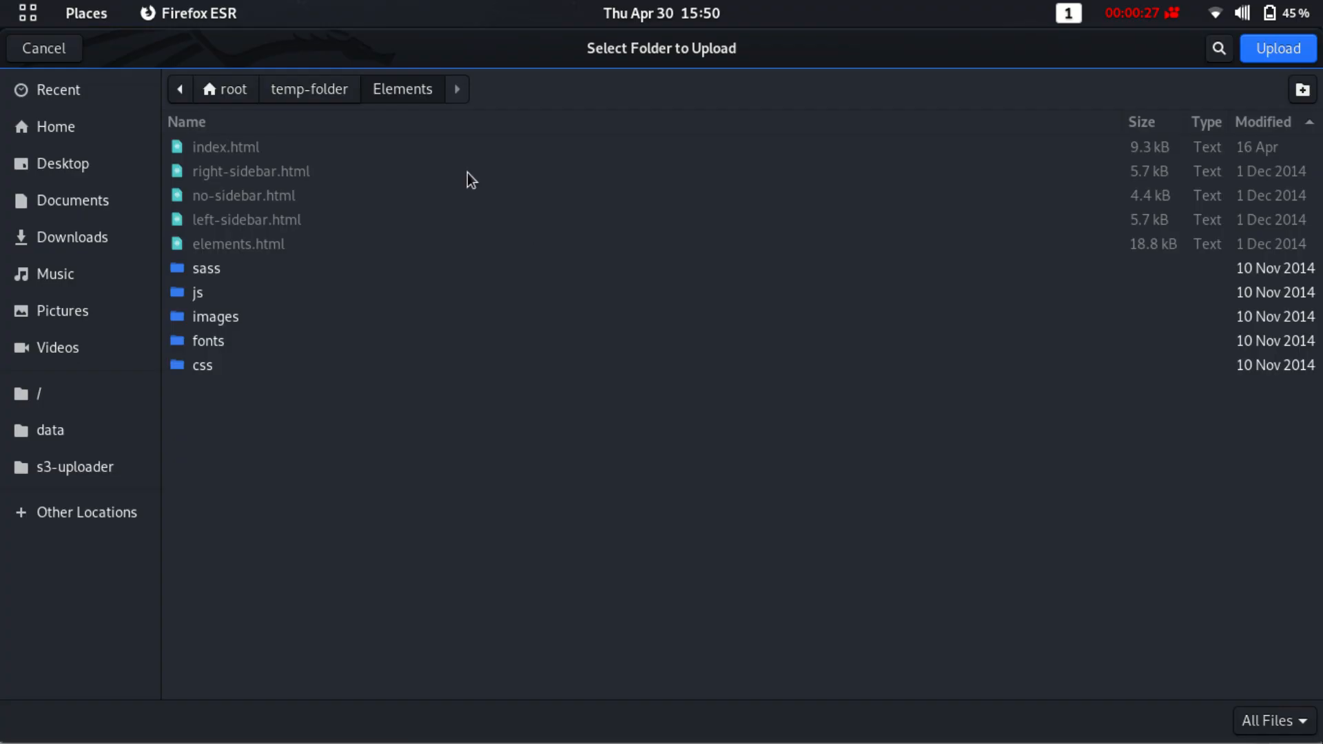
Select the Elements folder in temp-folder and upload it to My Drive.
click(309, 88)
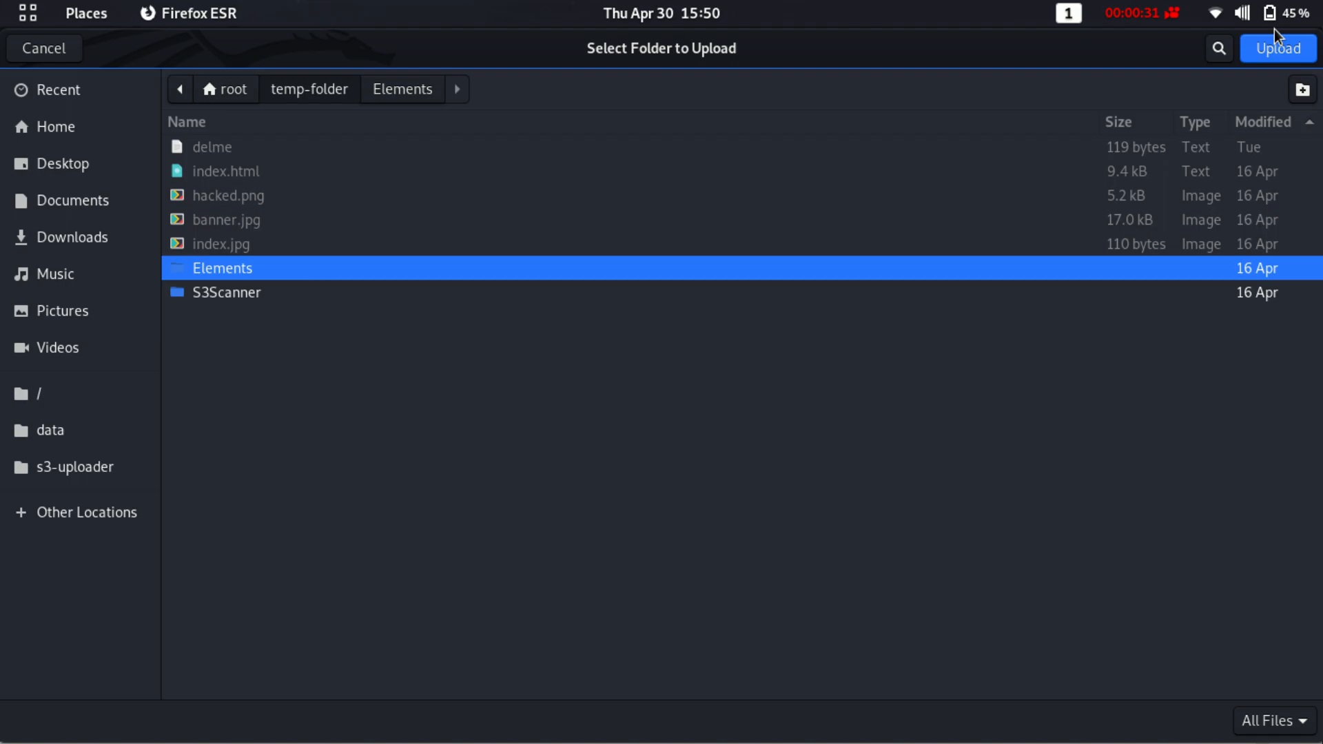
click(1278, 48)
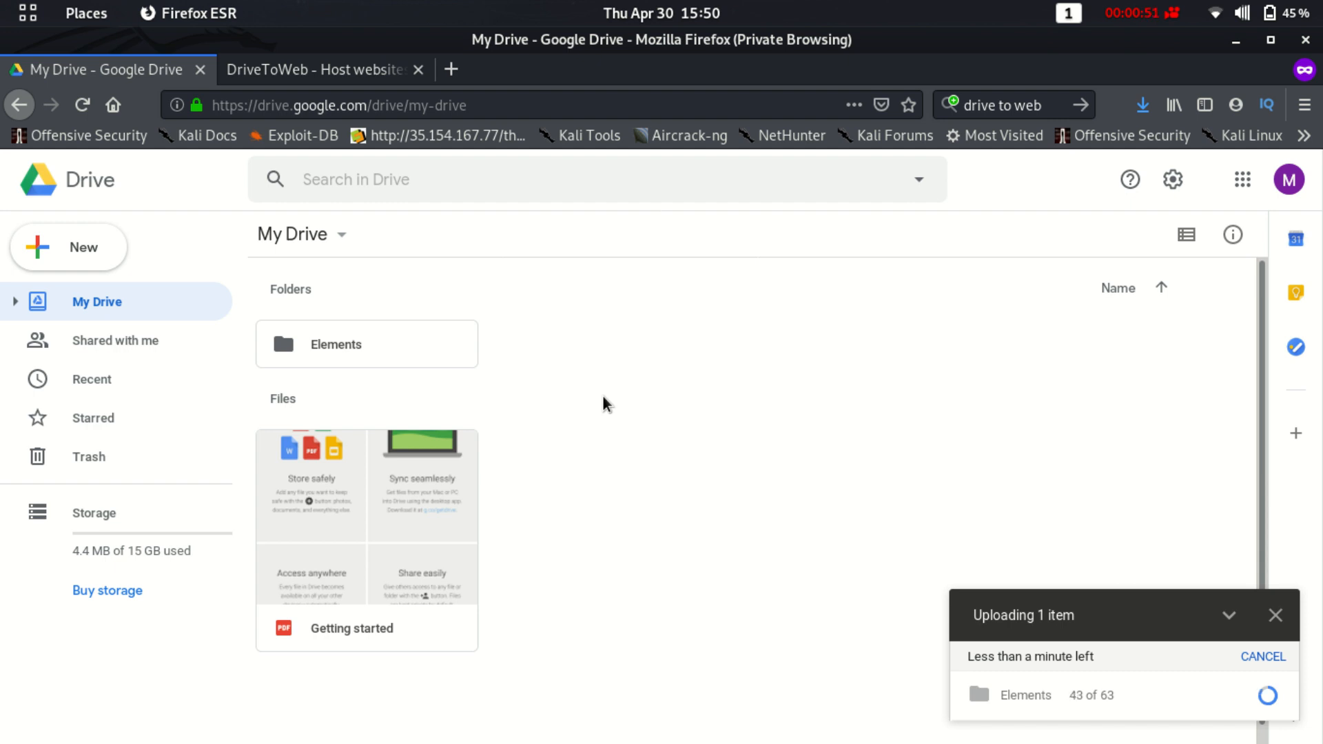
Select the Elements folder while its upload completes all 63 of 63 files.
click(365, 343)
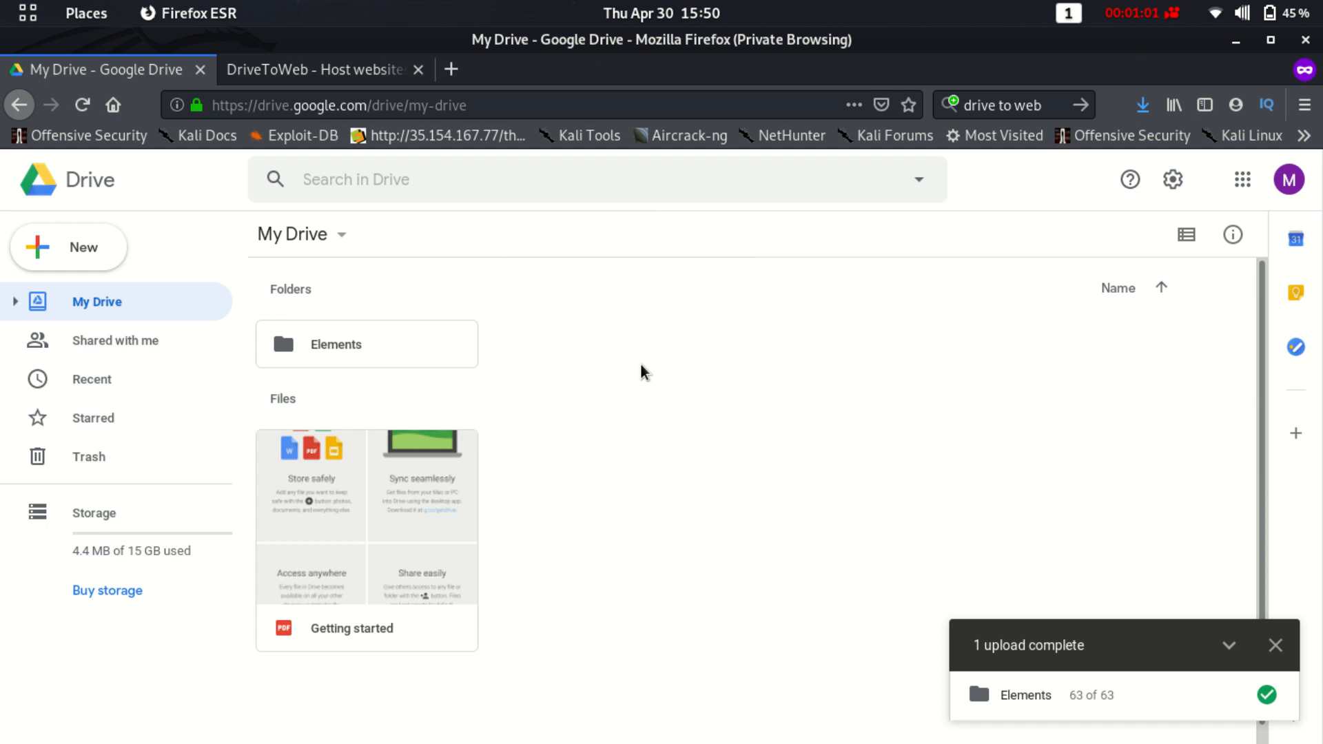
mouse_move(796, 520)
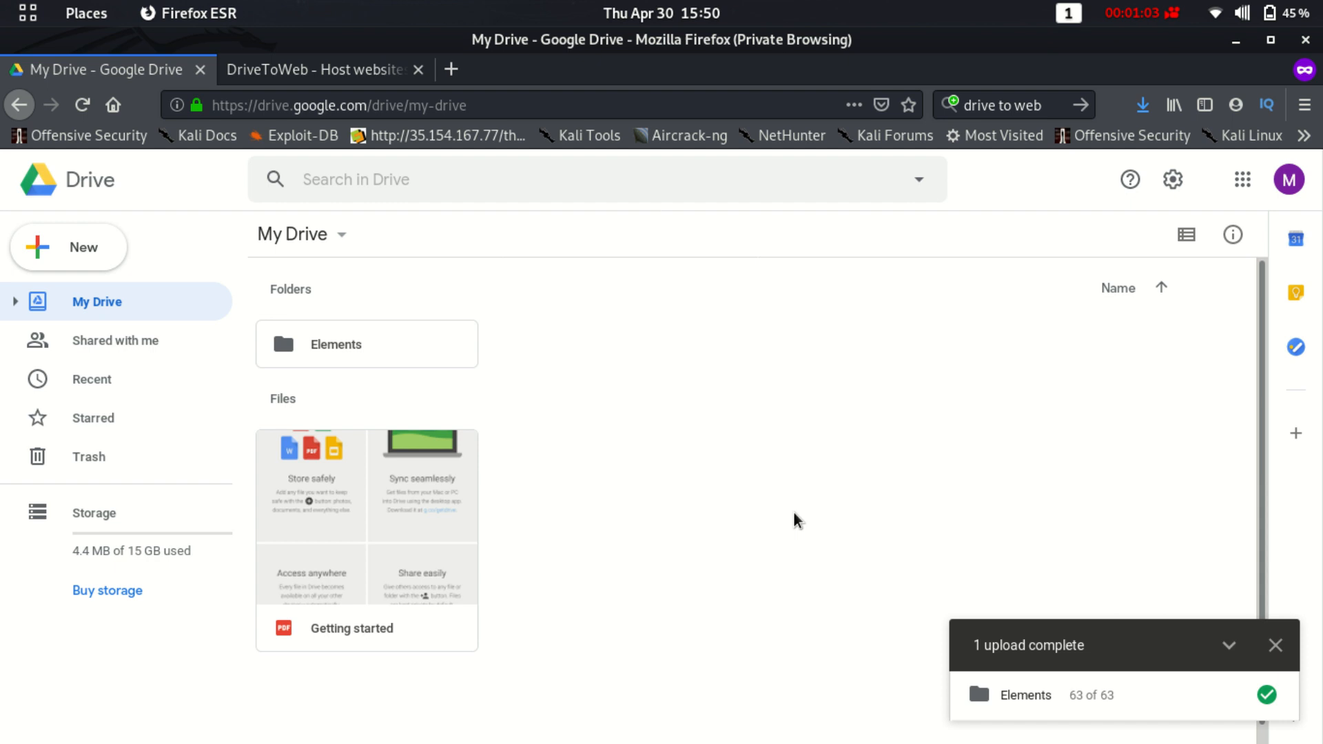
Reach the Elements folder's advanced sharing settings and its access-change options.
right_click(335, 344)
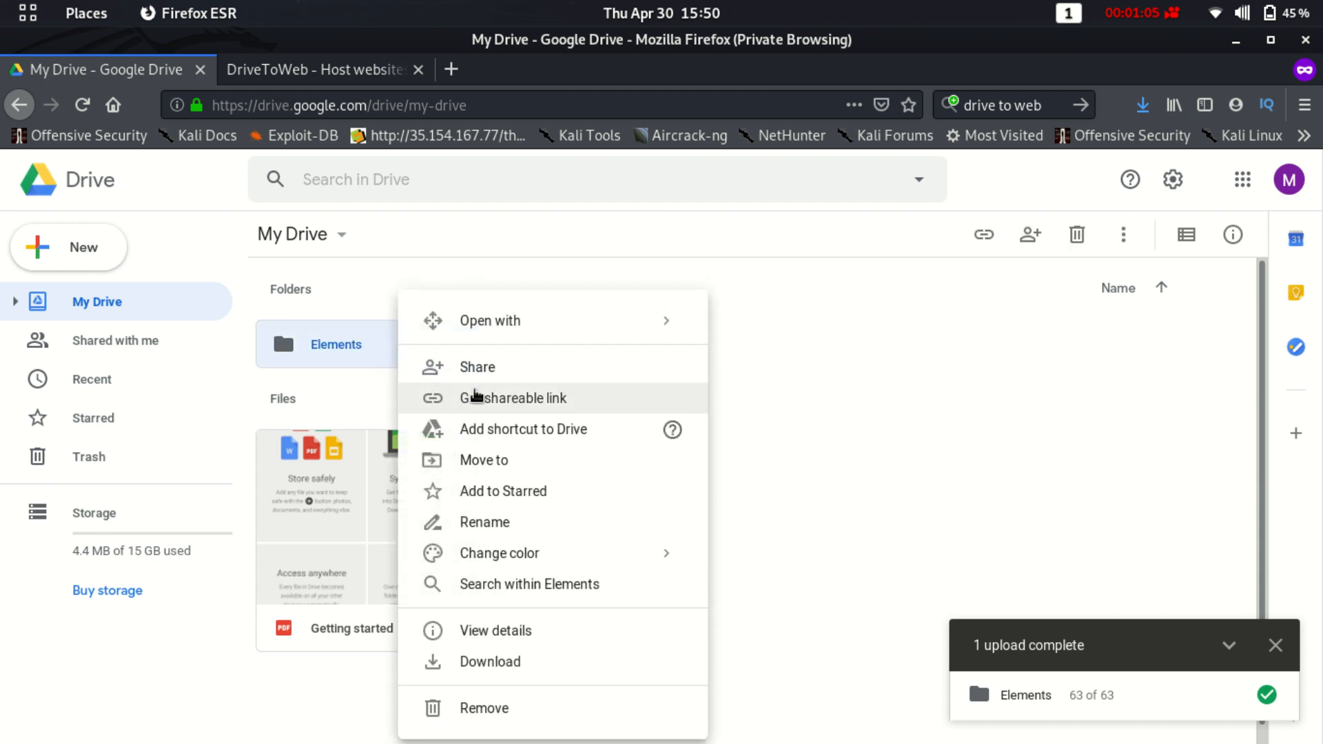
click(478, 367)
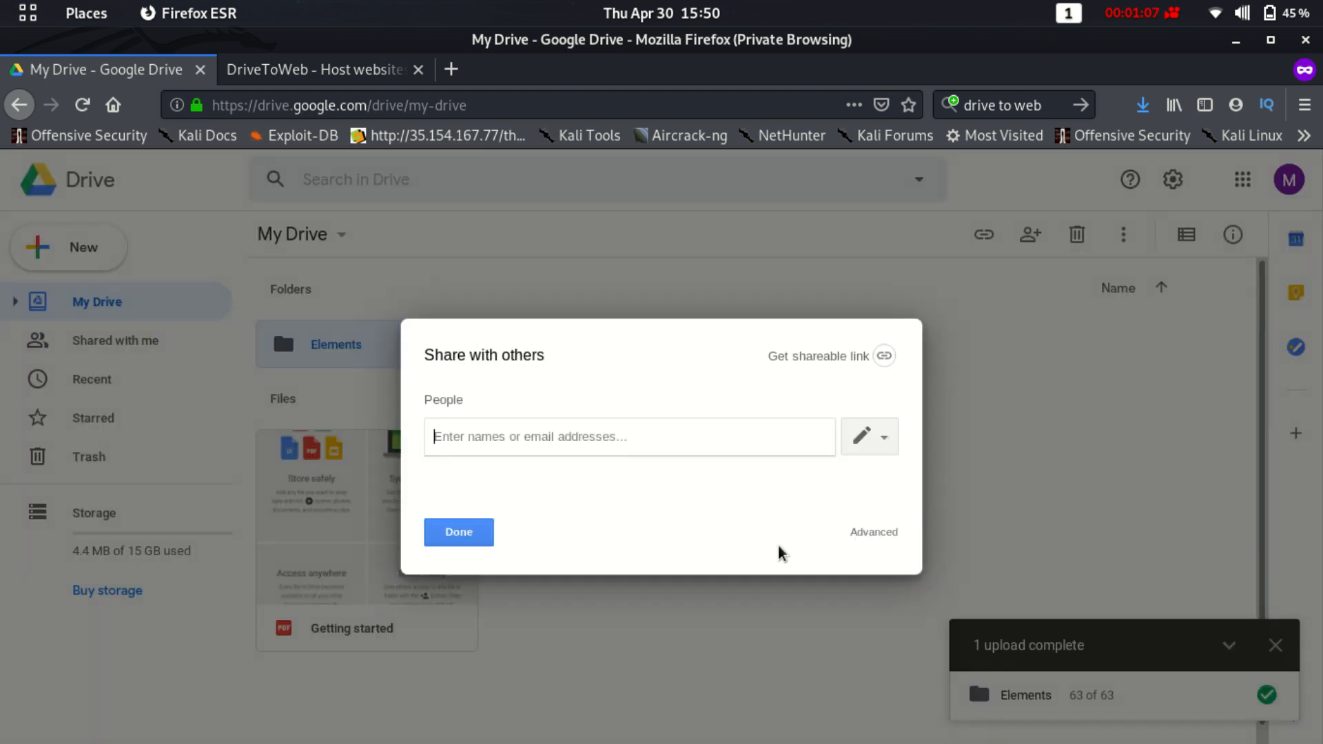
click(874, 532)
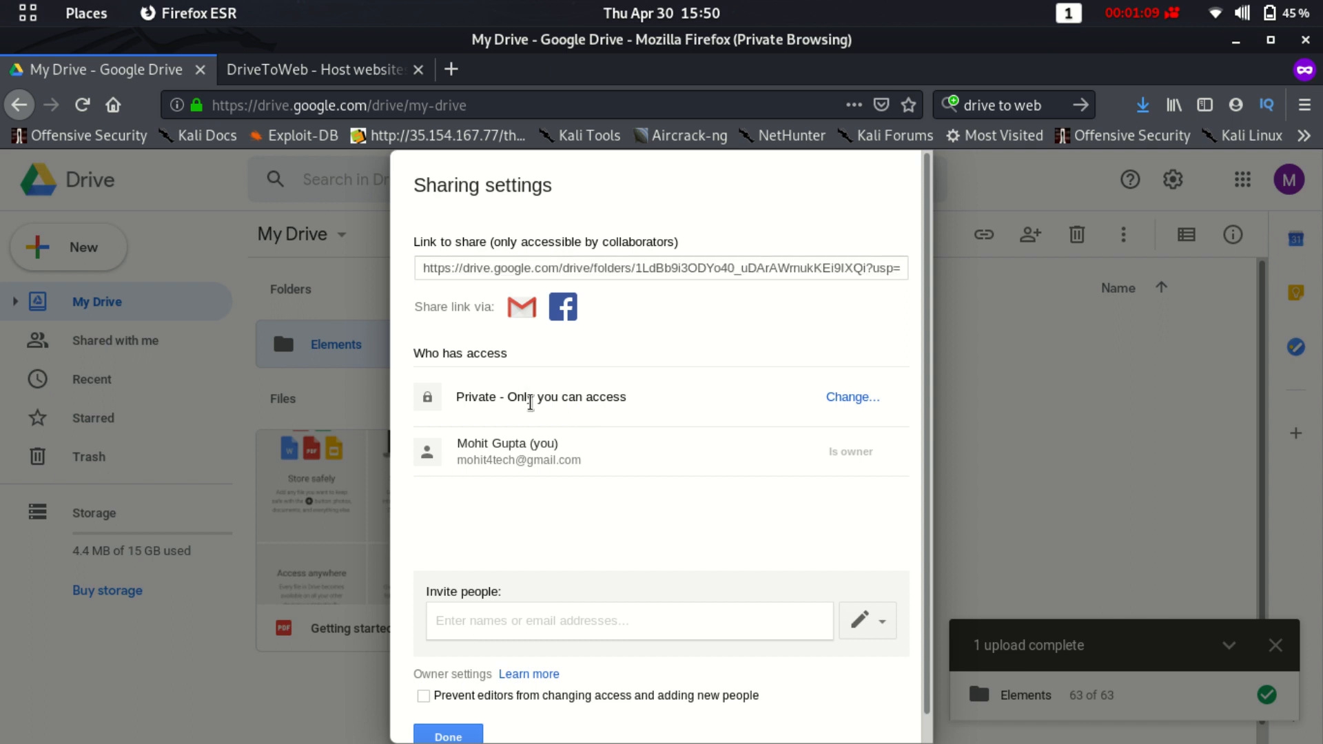
click(852, 397)
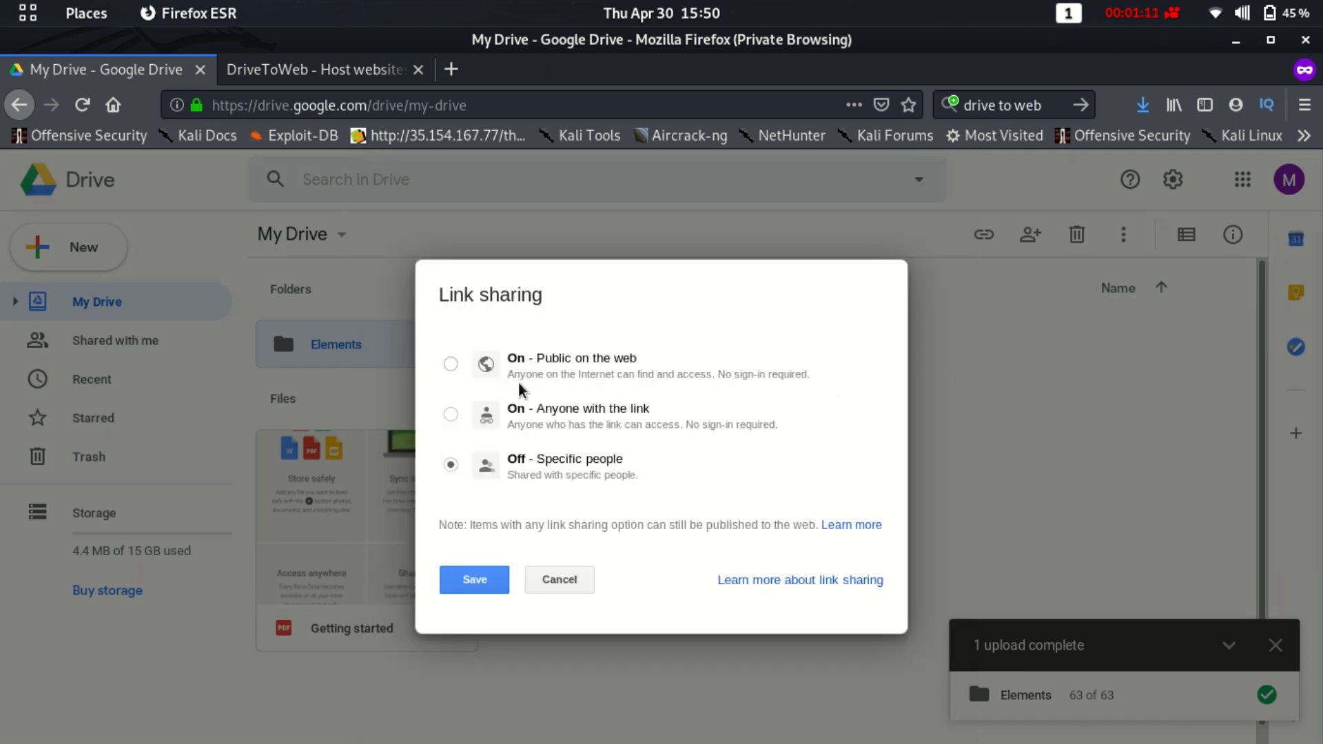
Set access to 'On - Public on the web' and save the sharing settings.
click(450, 364)
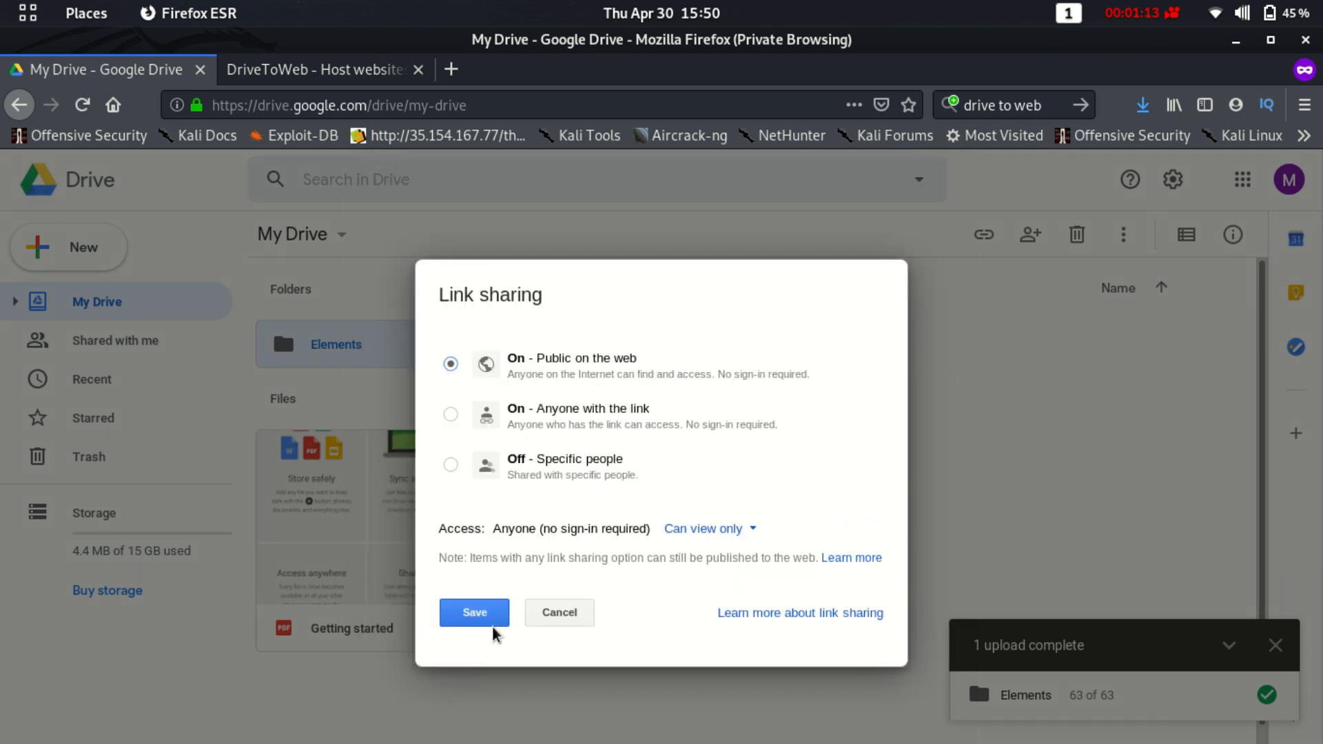
click(473, 612)
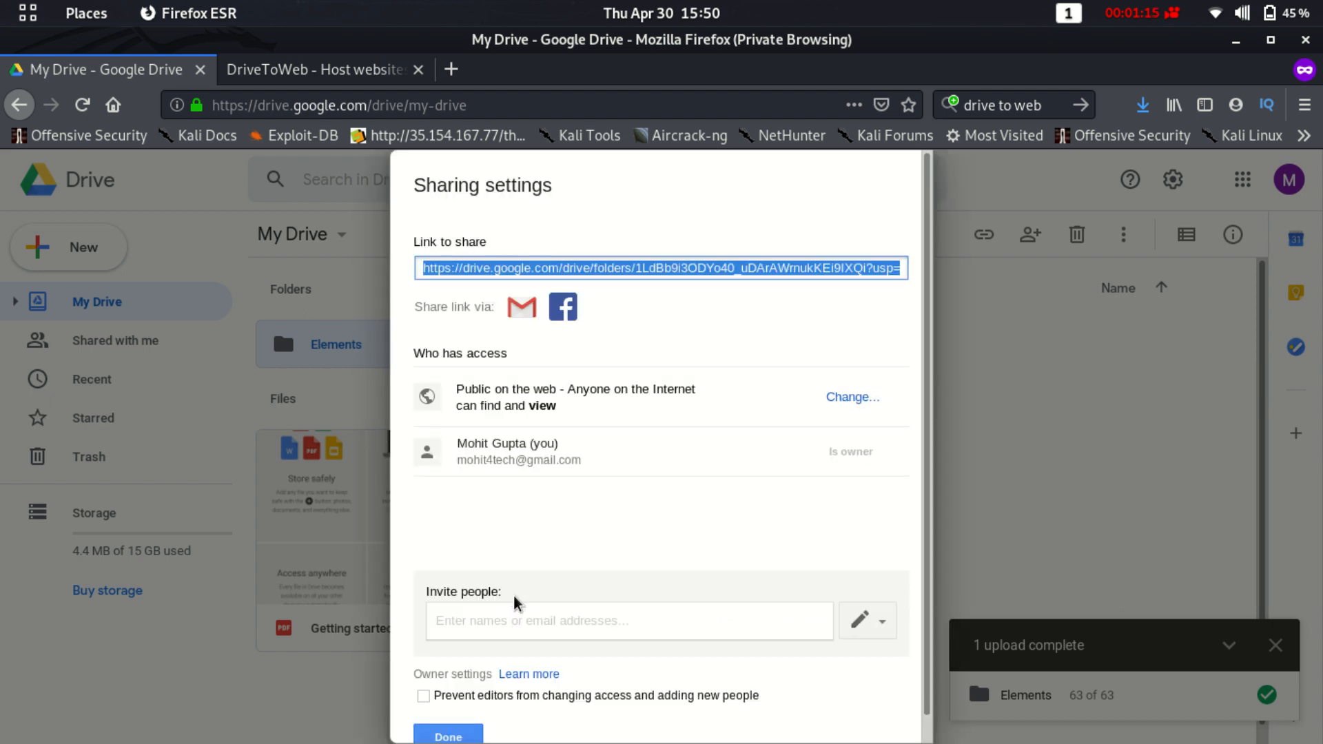
click(448, 736)
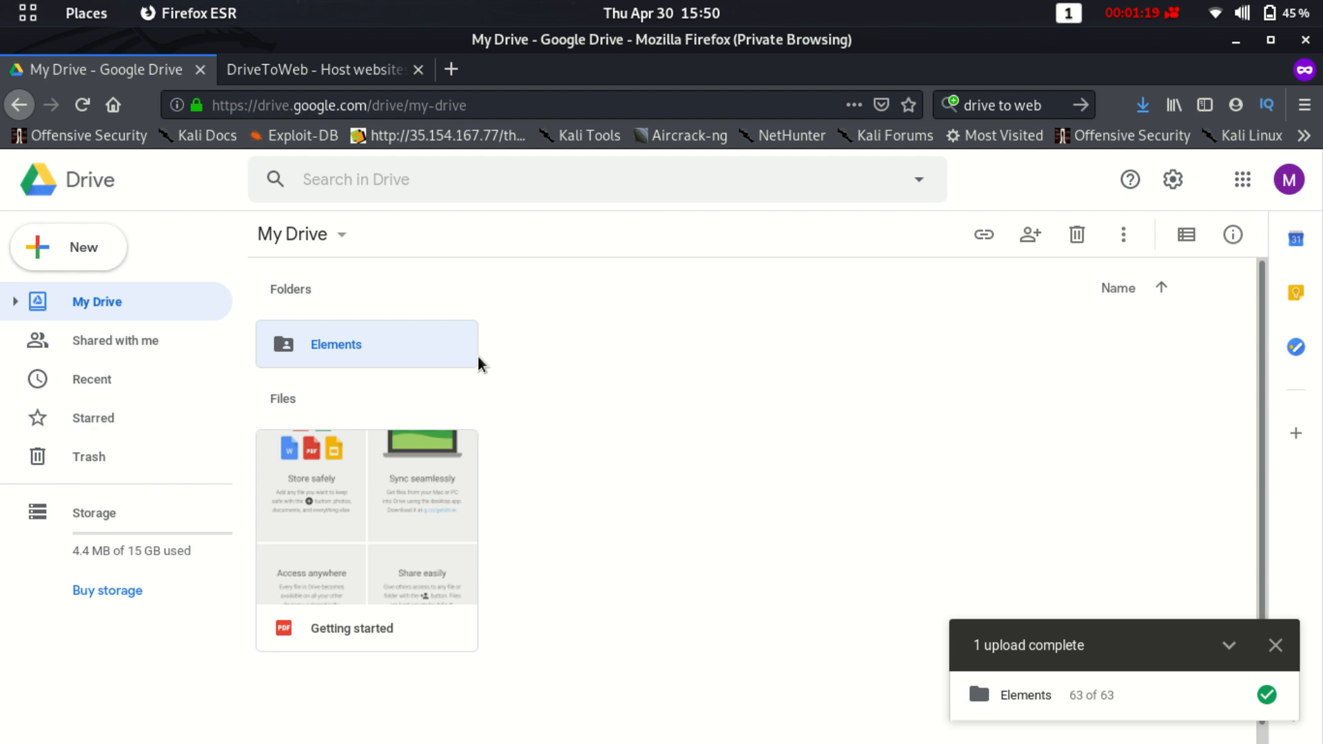
Switch to the DriveToWeb page and choose 'Host on Google Drive'.
click(321, 69)
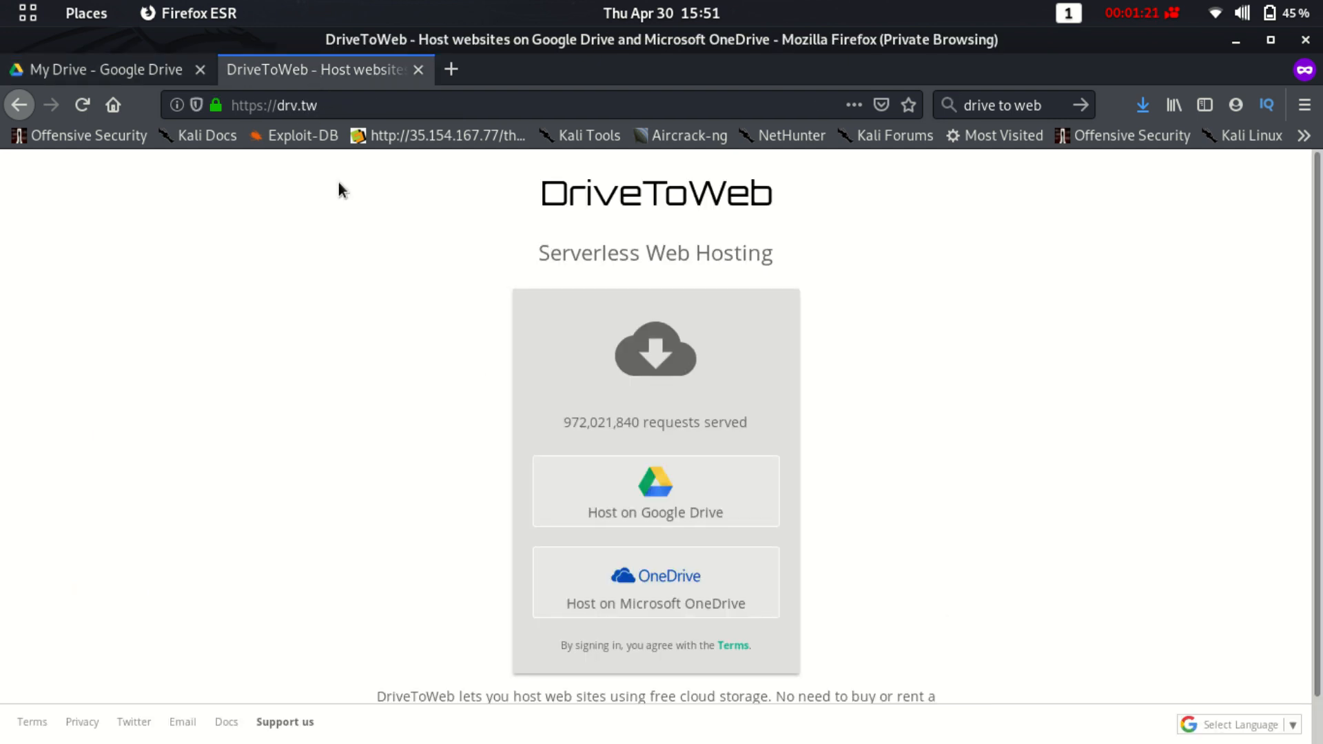
mouse_move(414, 438)
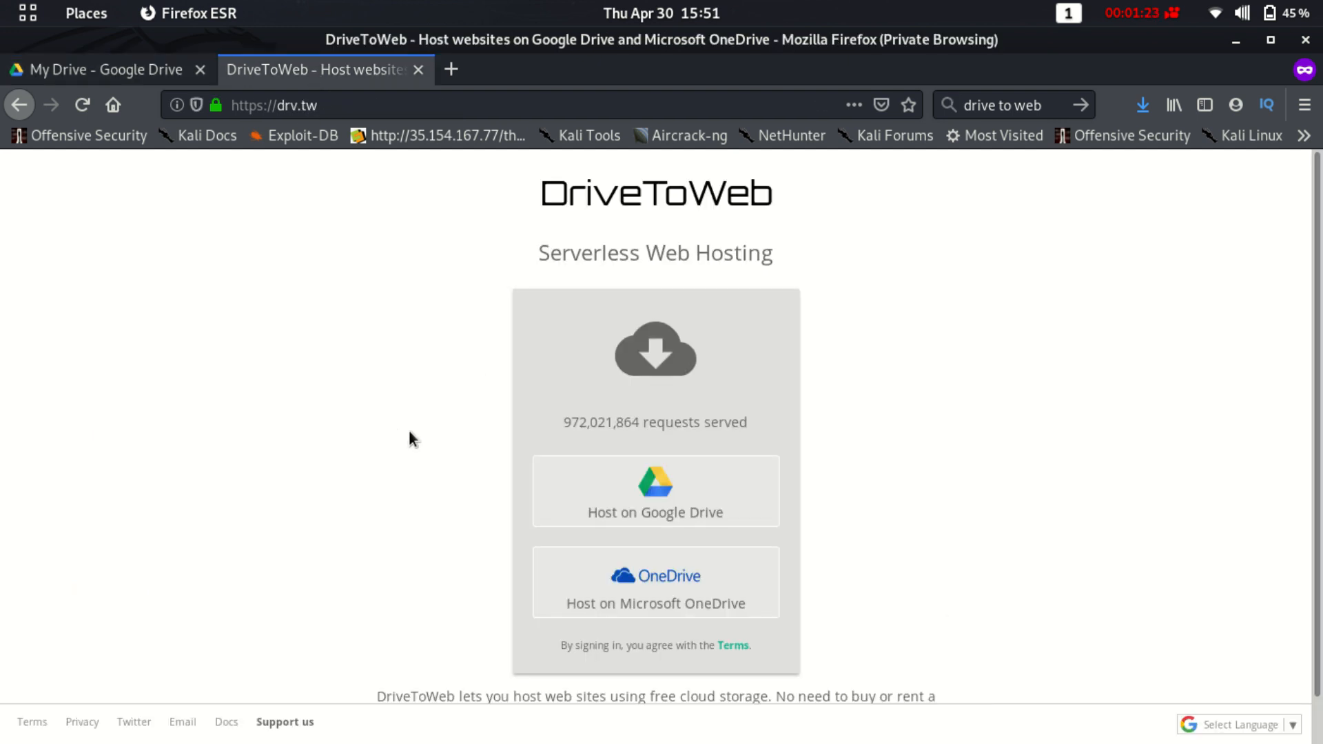
mouse_move(492, 456)
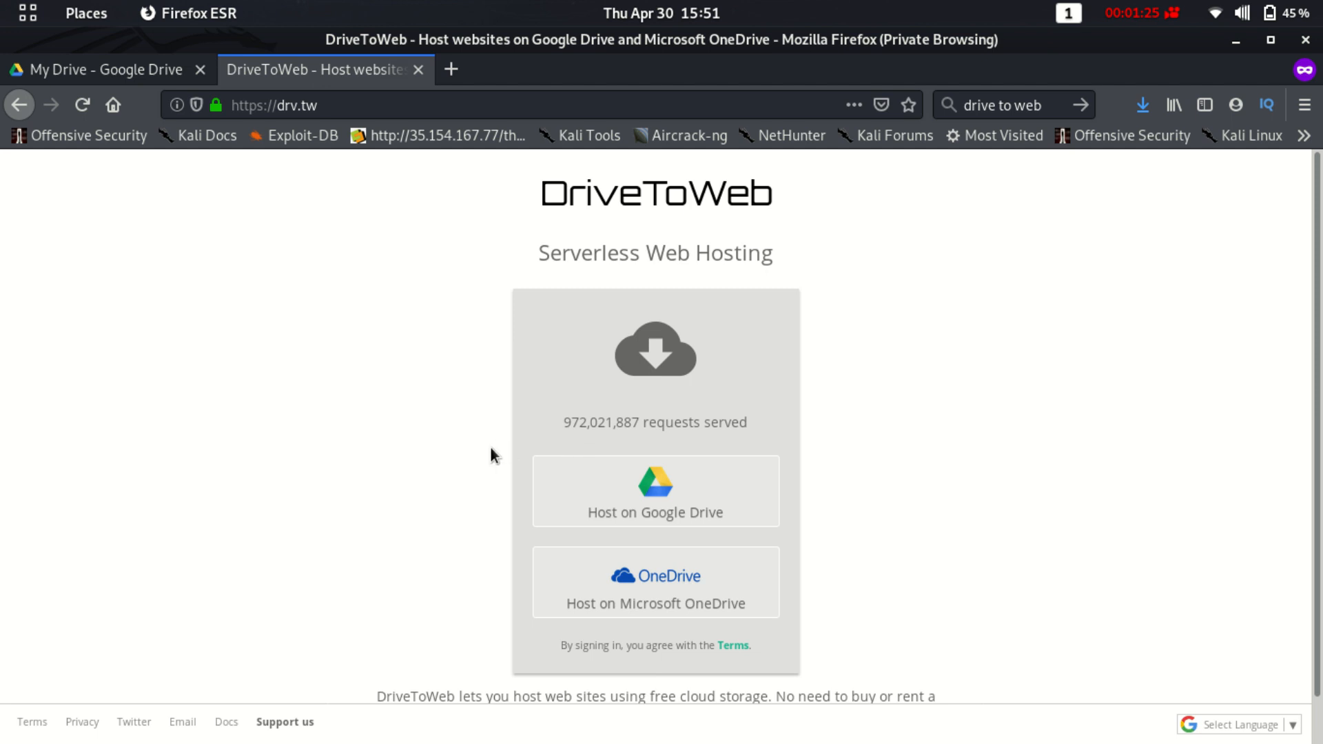
click(654, 491)
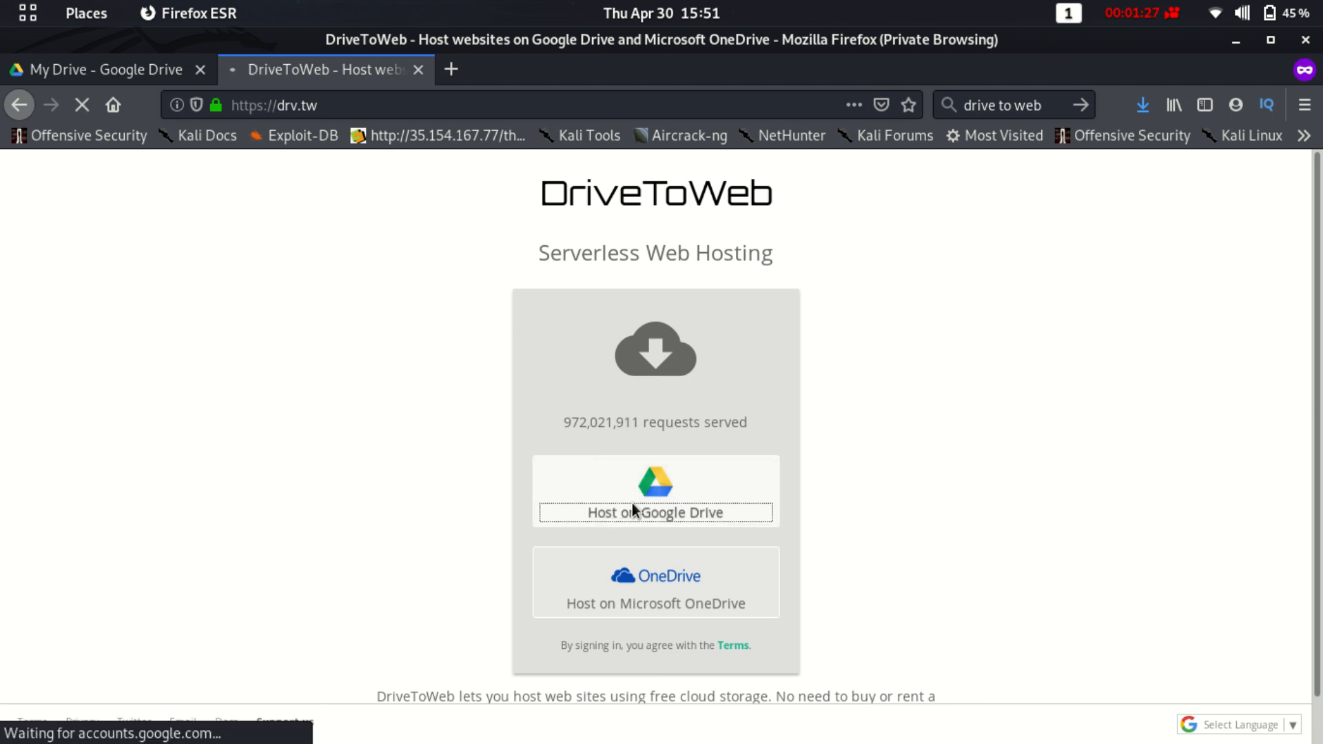
Sign in with the second (Drive owner's) account and allow DriveToWeb access to Drive files.
click(655, 498)
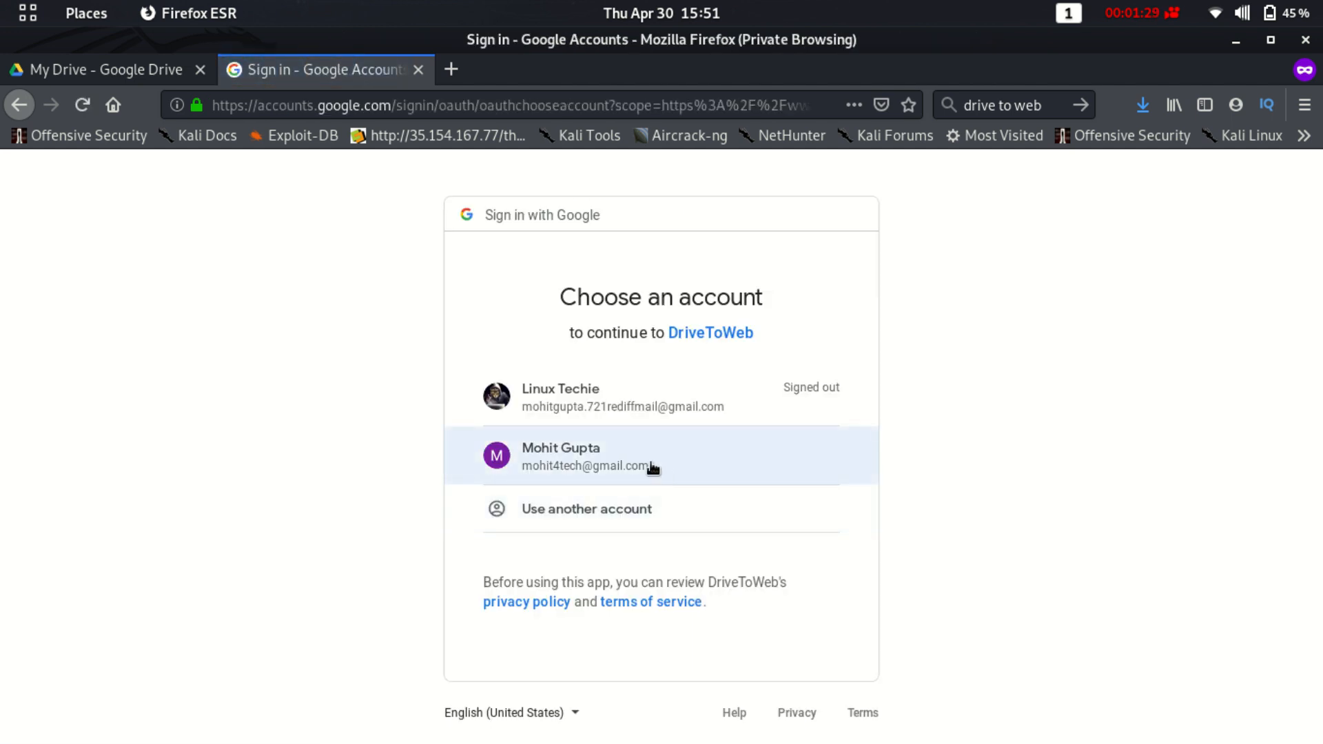
click(591, 456)
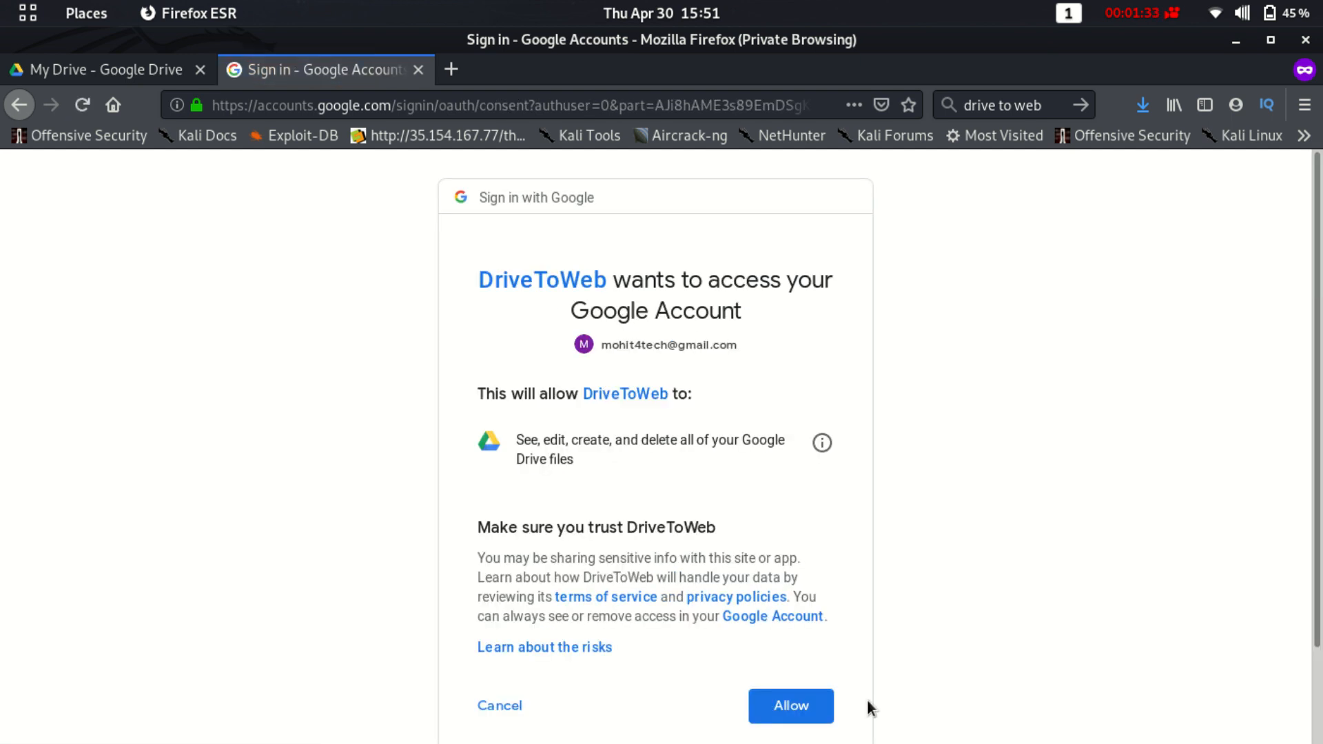
click(790, 706)
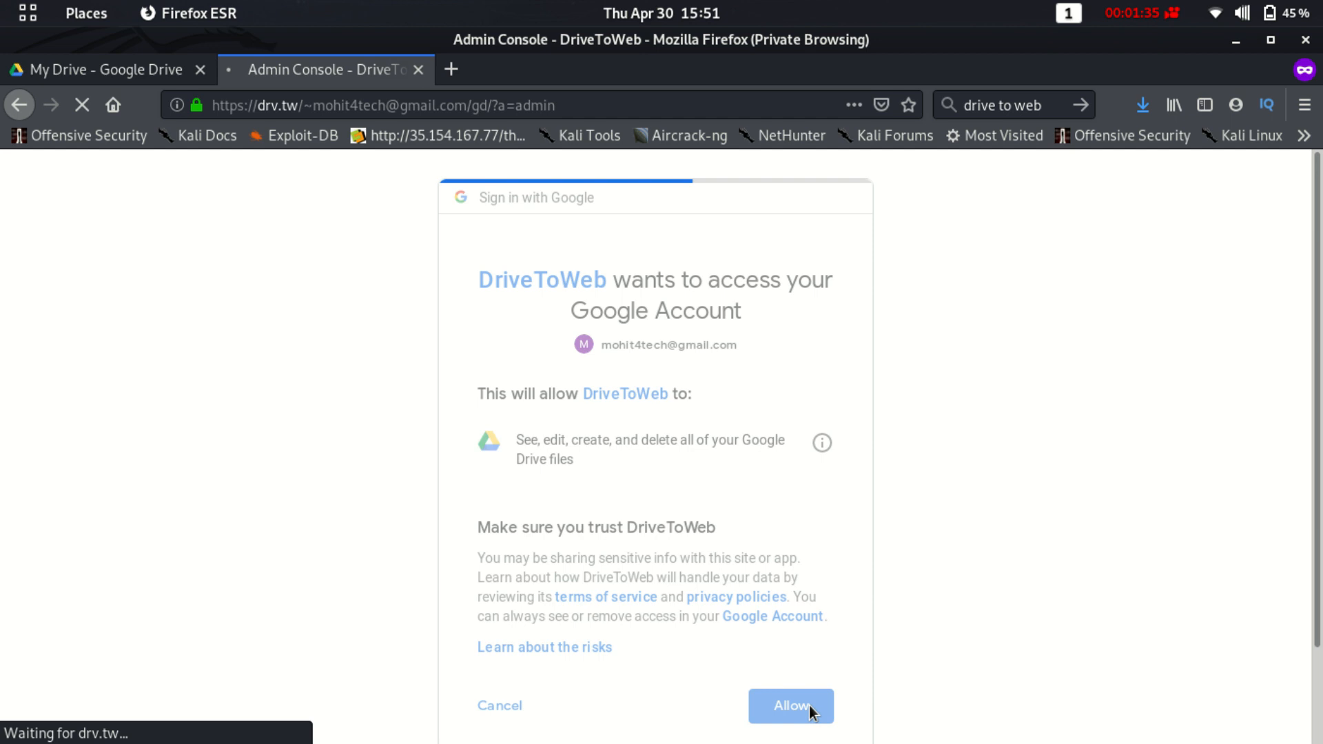
click(790, 706)
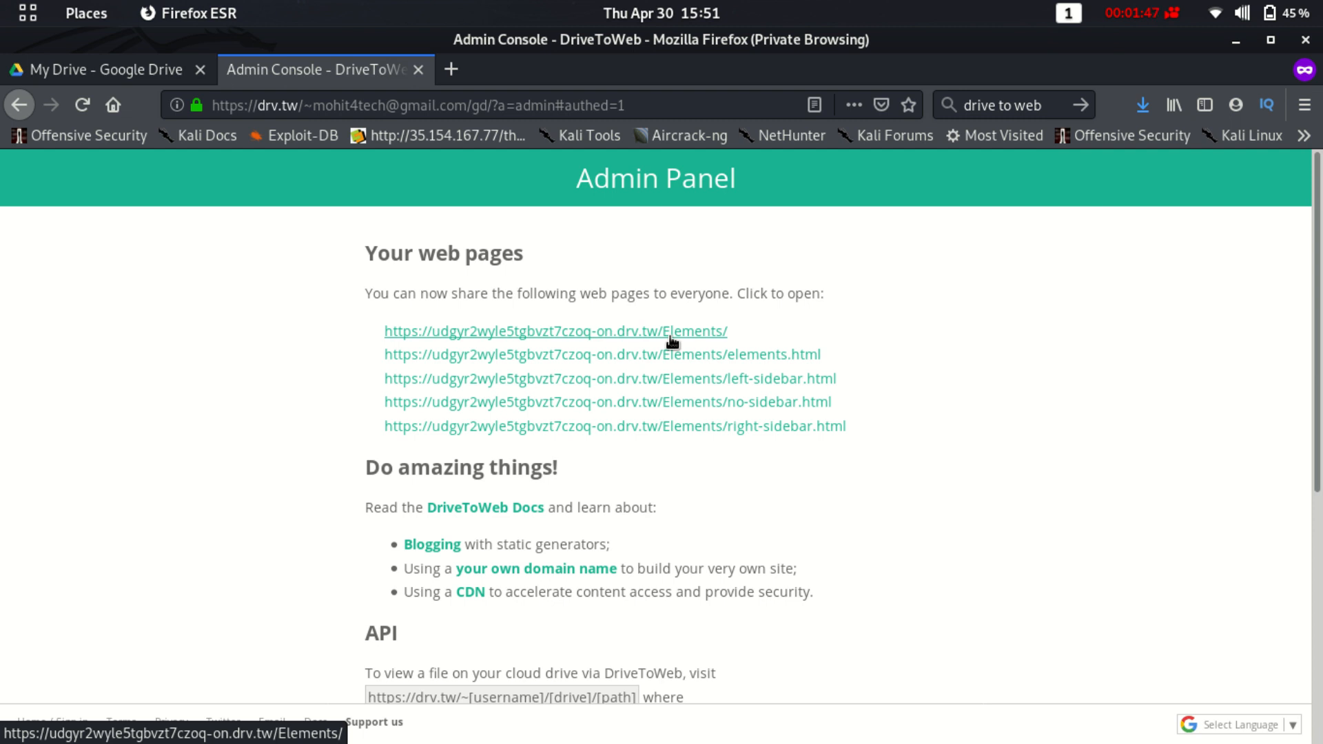
mouse_move(782, 426)
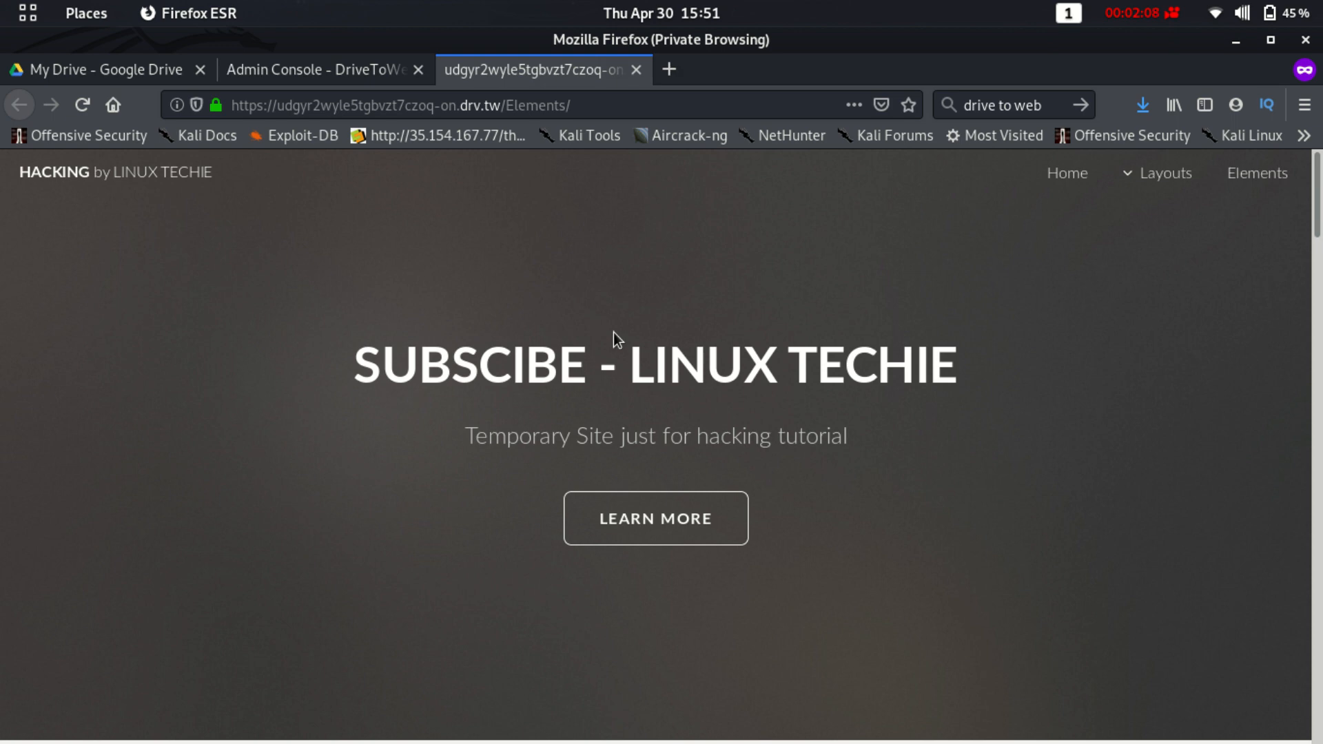
mouse_move(539, 226)
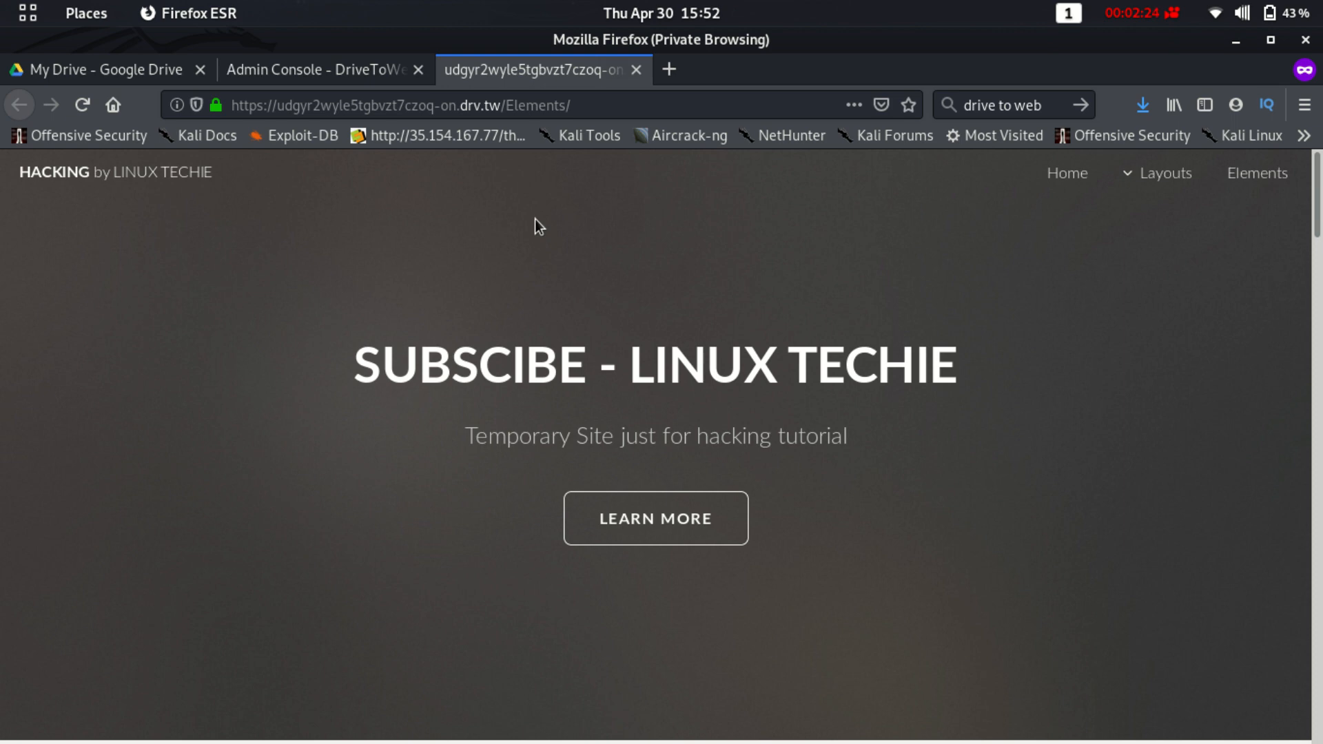
View the live Elements site and select its drv.tw address in the address bar.
click(282, 105)
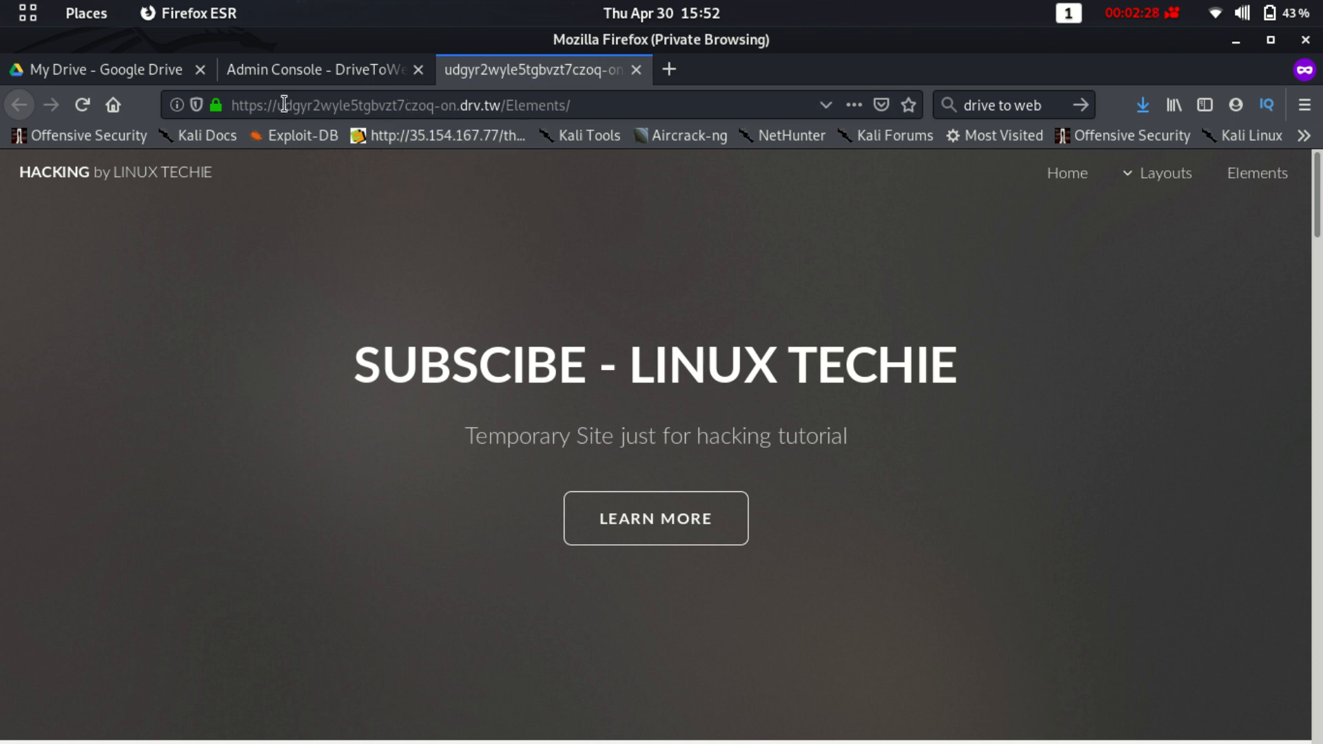
click(422, 105)
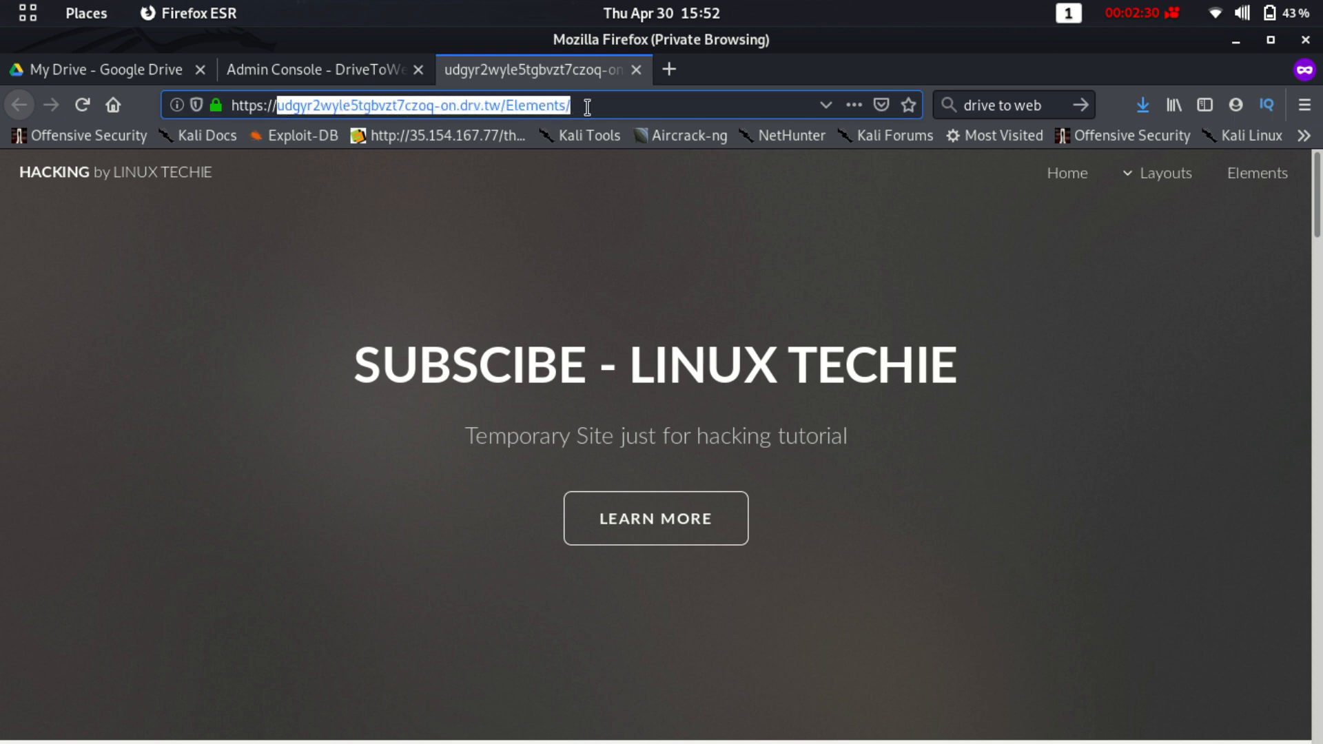